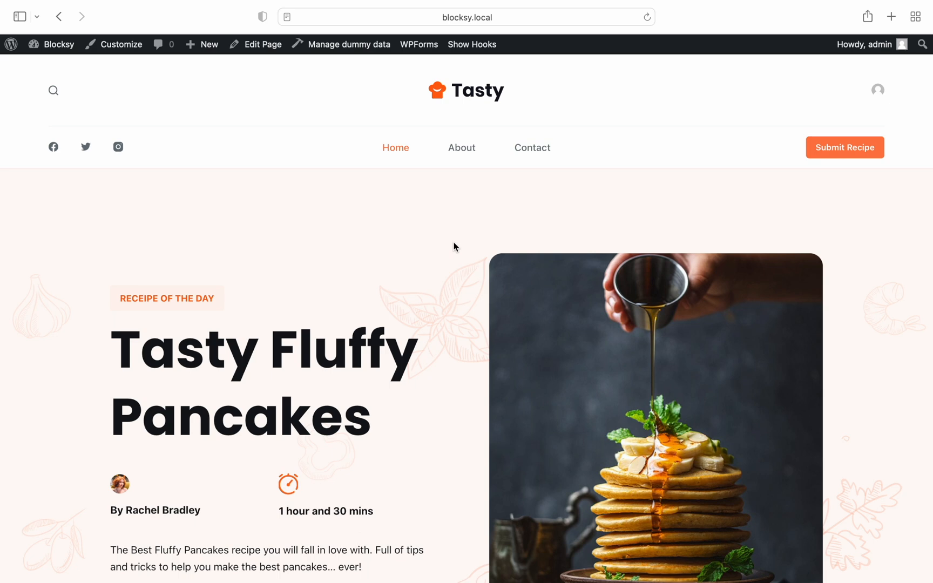
Step: Go from the Tasty site's front end to the admin dashboard via the admin bar
click(59, 44)
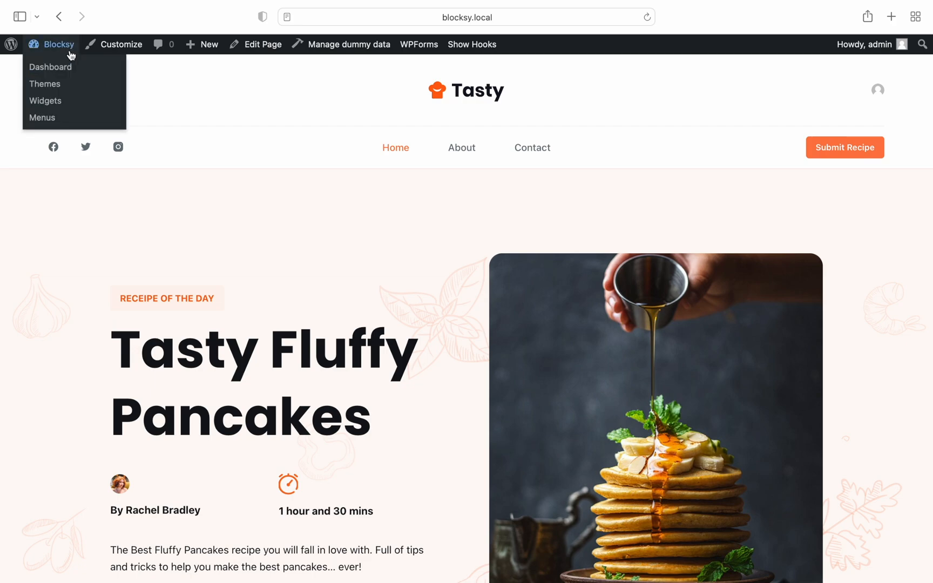
click(50, 67)
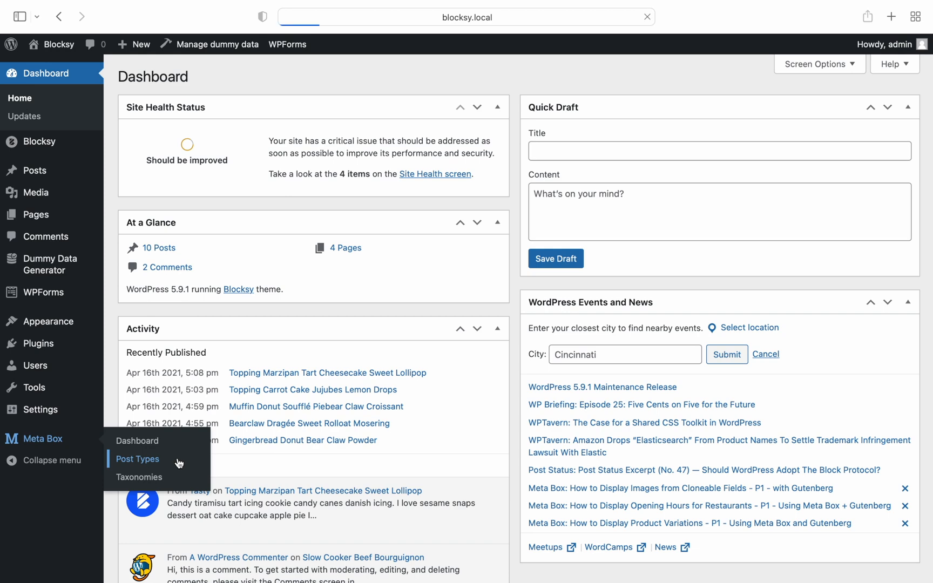
Step: Start a new Meta Box post type and review its Labels, Advanced, Supports and Taxonomies settings
click(137, 459)
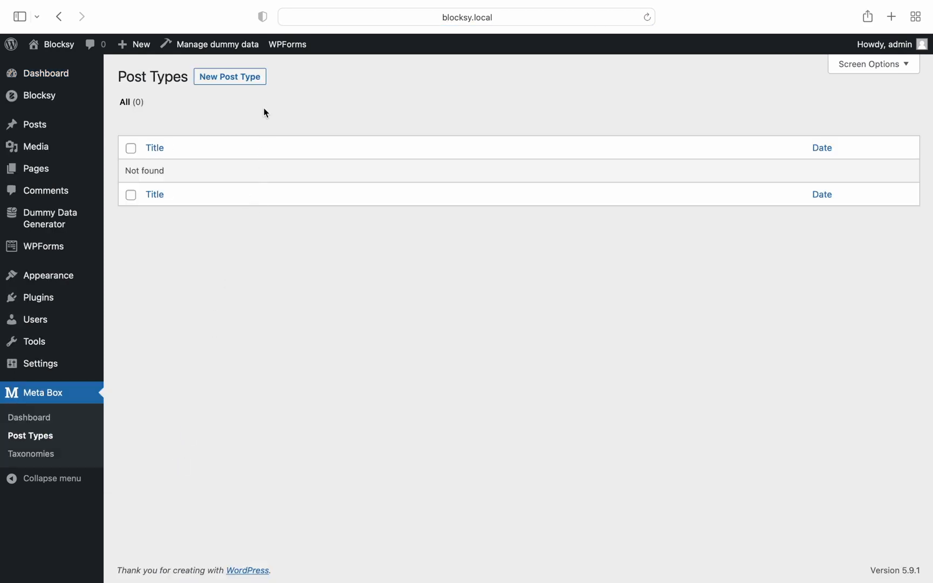
click(229, 77)
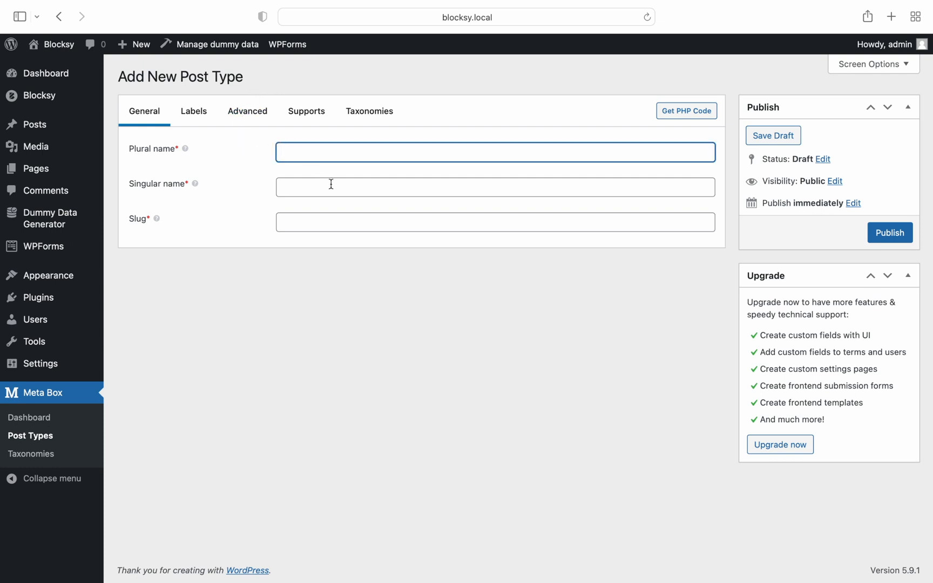
click(194, 110)
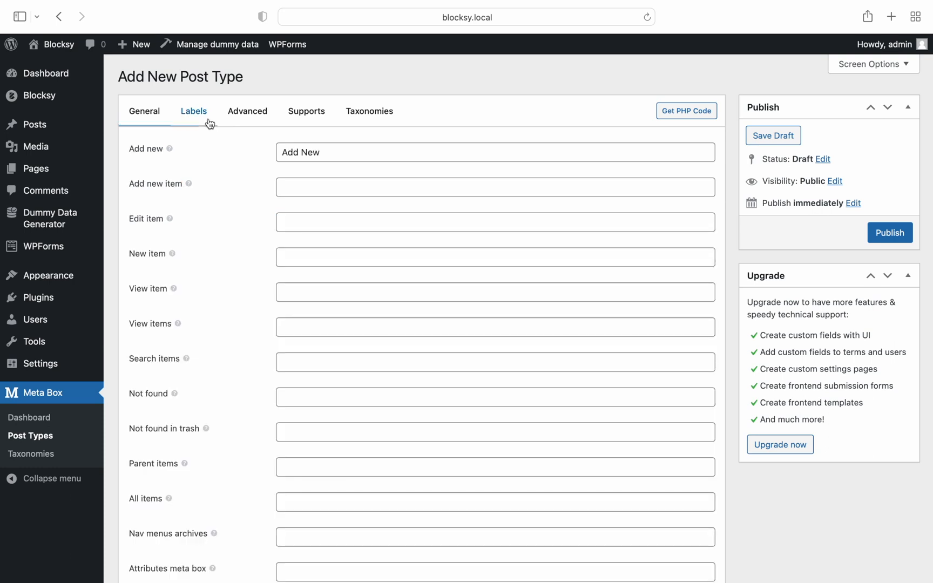
click(247, 111)
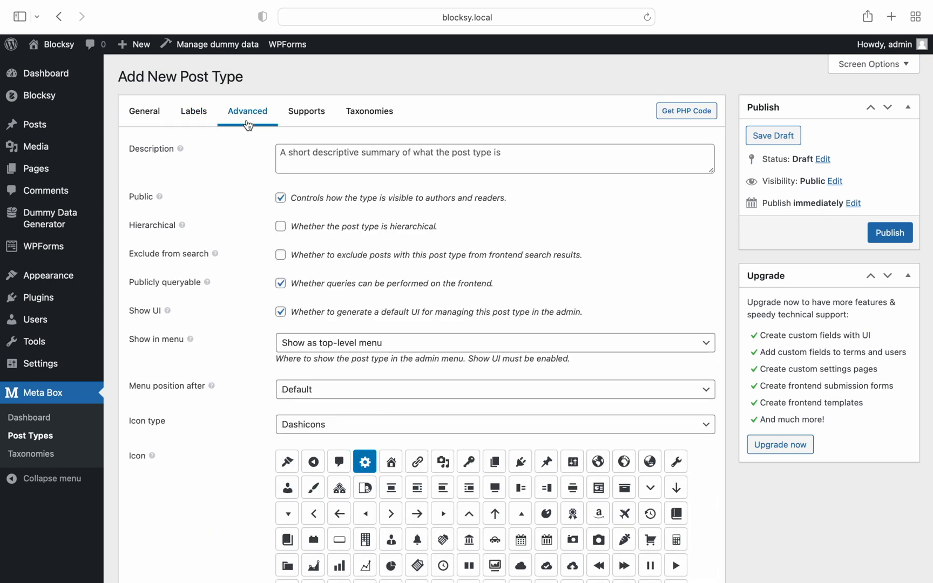
click(306, 111)
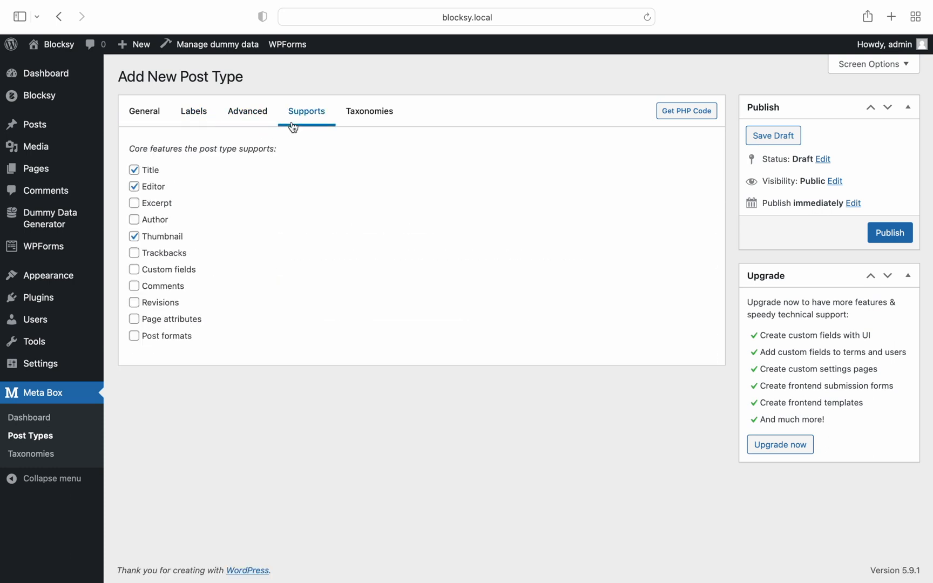
click(369, 111)
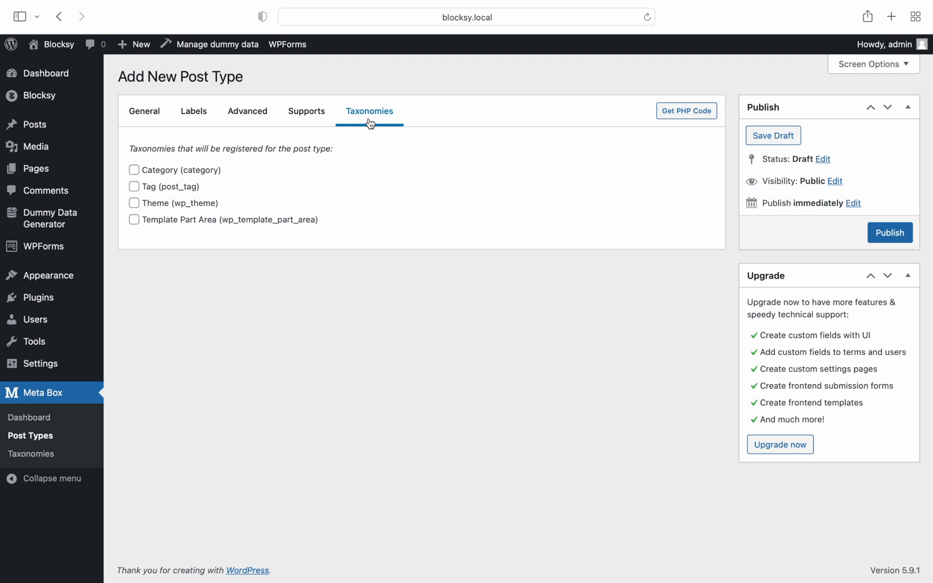
Step: Name the post type Recipes / Recipe with slug recipe and publish it
click(143, 111)
text(Rec)
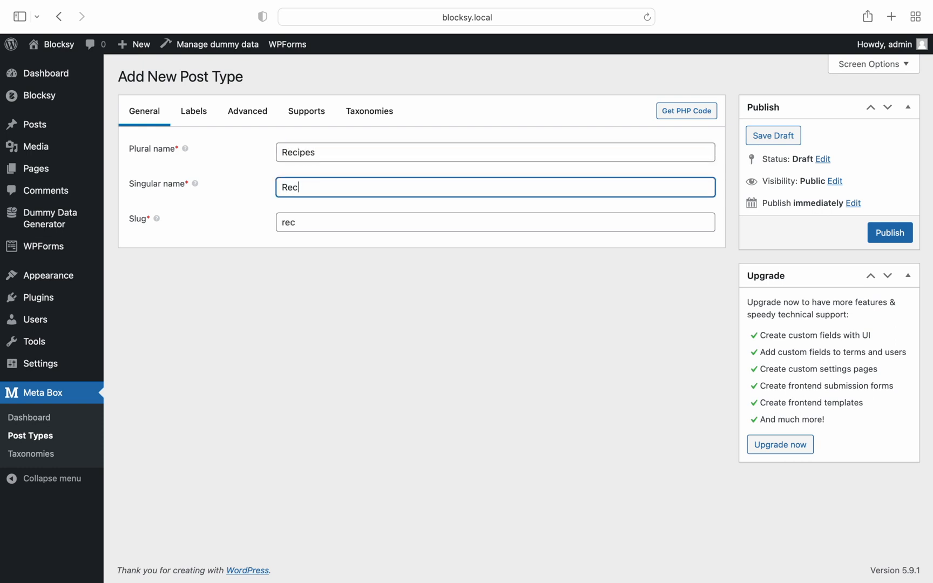
text(ipe)
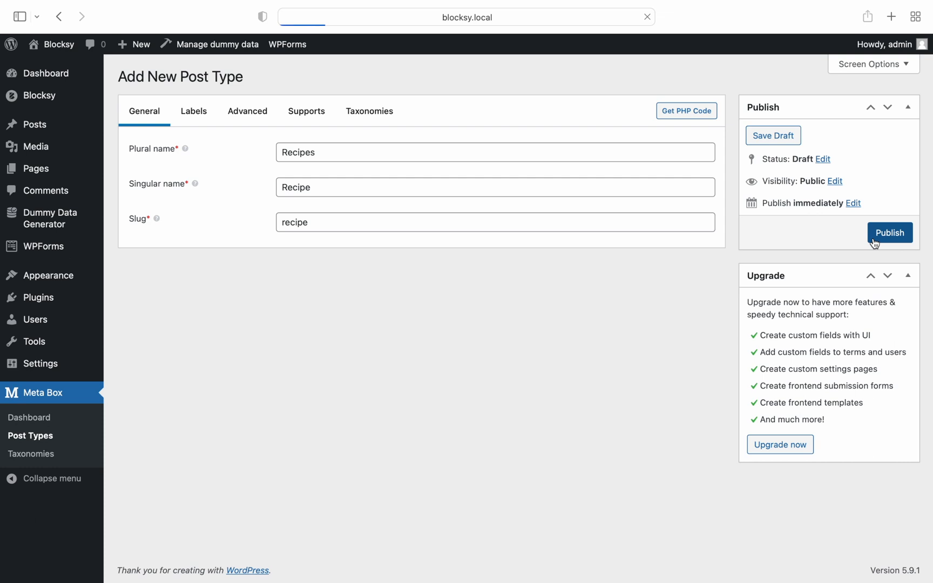
click(890, 232)
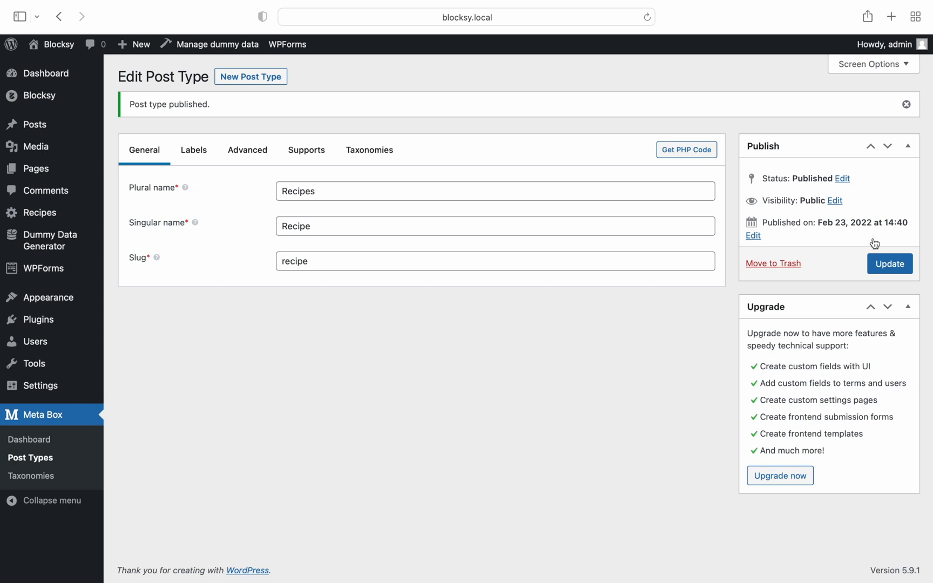
mouse_move(539, 243)
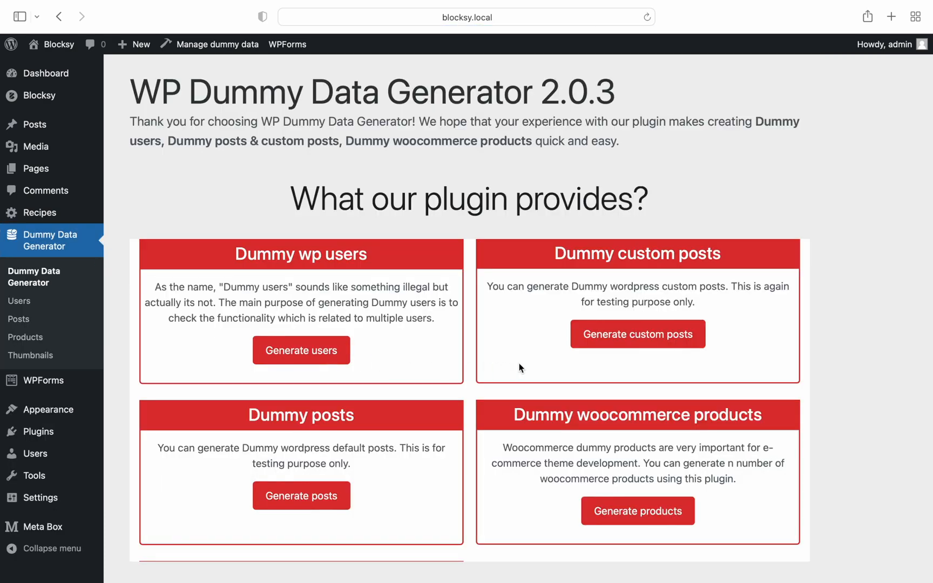
Step: Generate ten dummy Recipes posts with featured images, then head to the menus editor
click(302, 495)
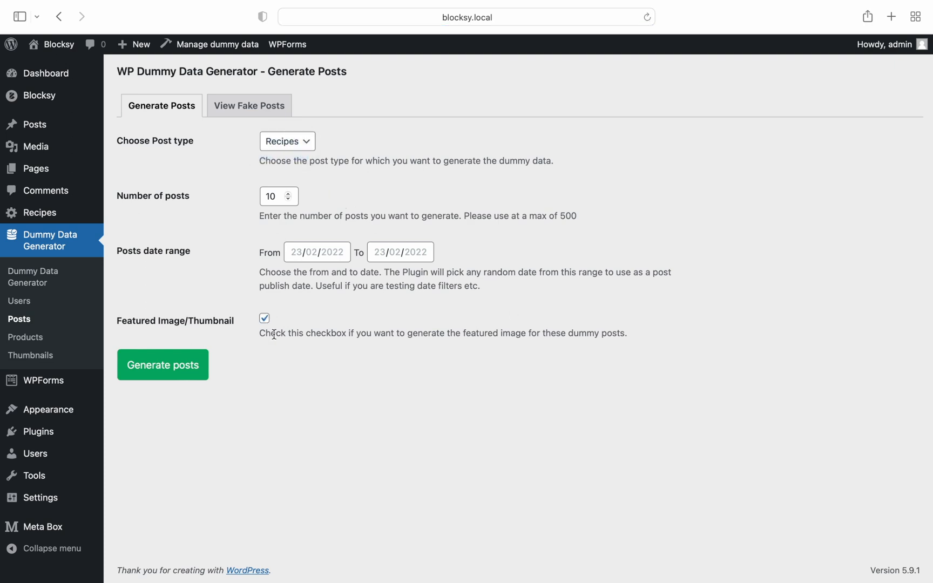
click(162, 364)
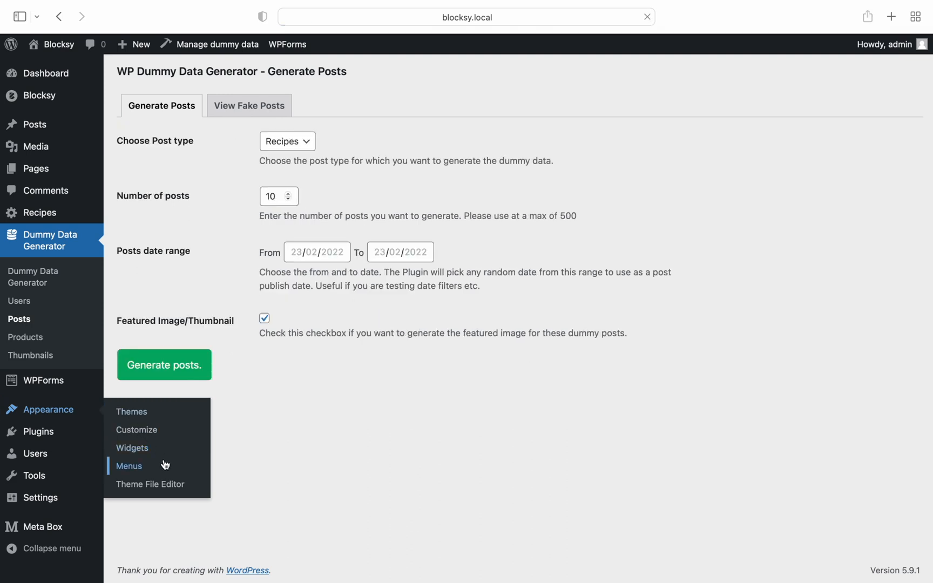
click(128, 465)
text(Recip)
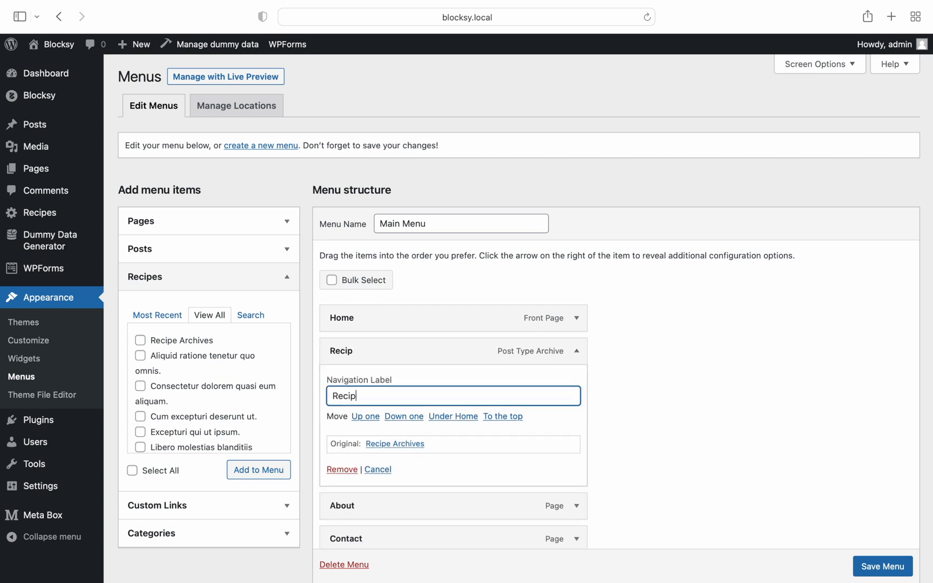
Step: Label the archive menu item Recipes and save the Main Menu
text(es)
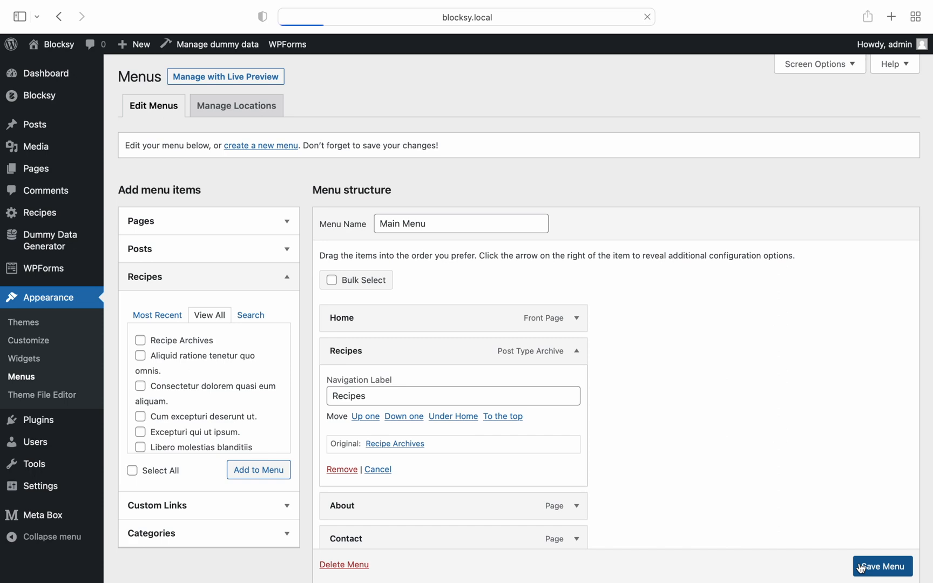
click(882, 566)
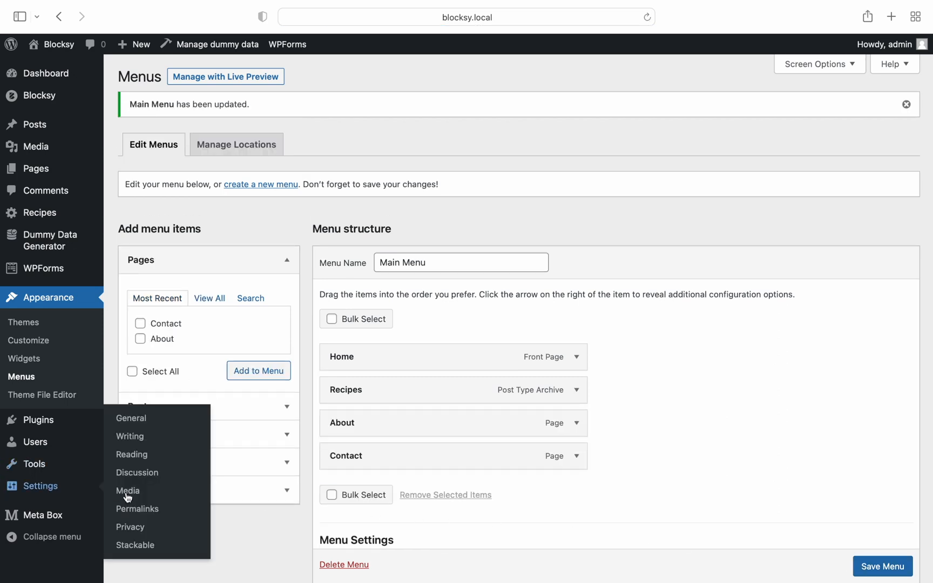
Step: Re-save the permalink settings so recipe URLs work and visit the front end
click(138, 508)
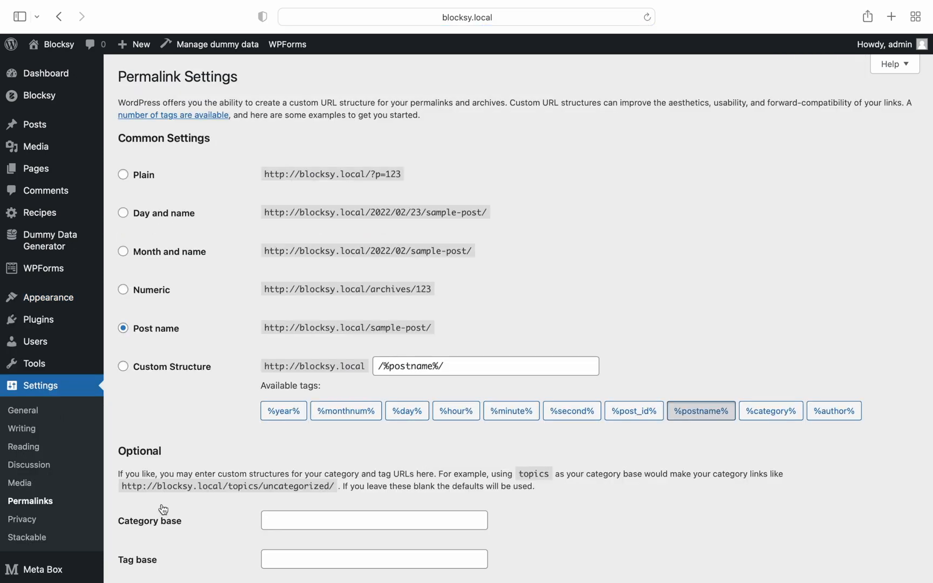
scroll(down, 3)
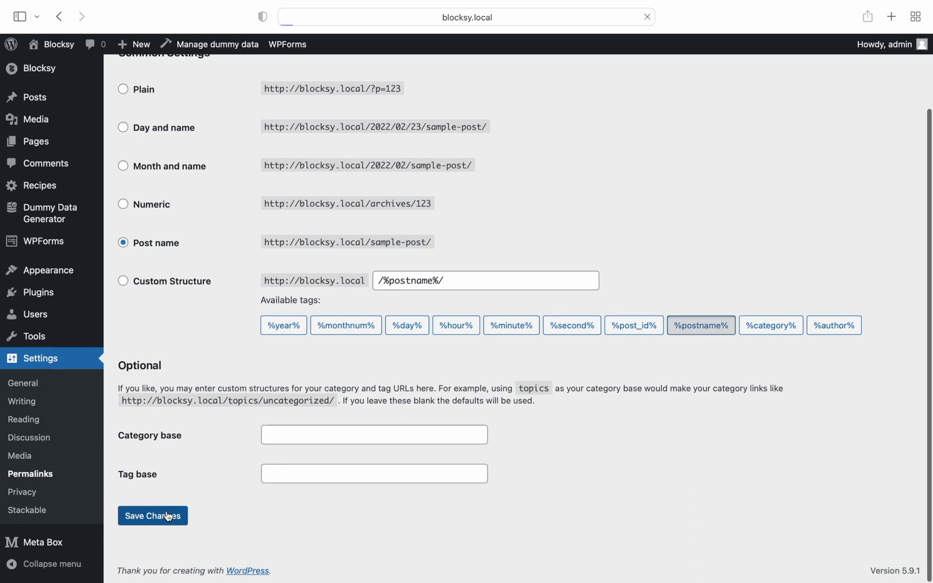
click(153, 516)
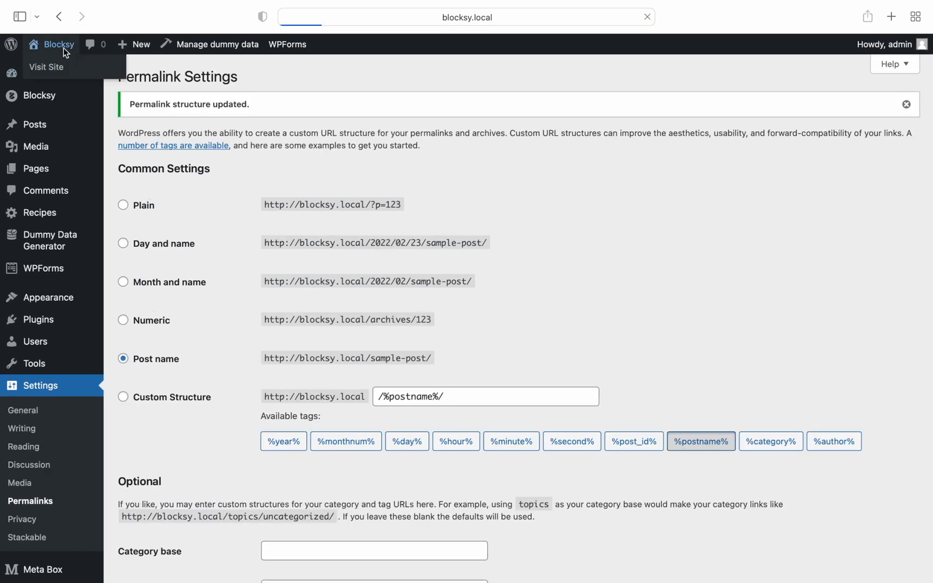
click(45, 67)
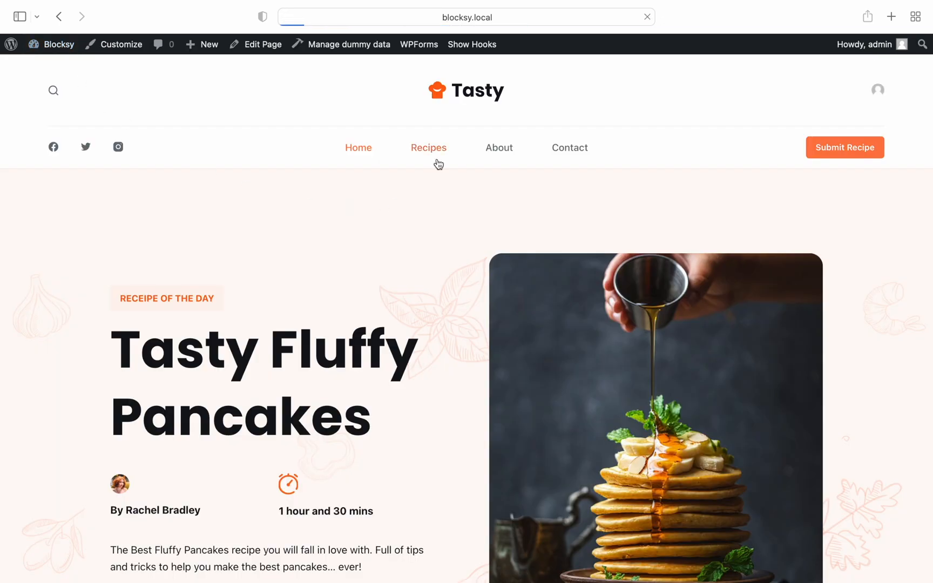
Step: Browse the Recipes archive of dummy posts and launch the Customizer on it
click(427, 147)
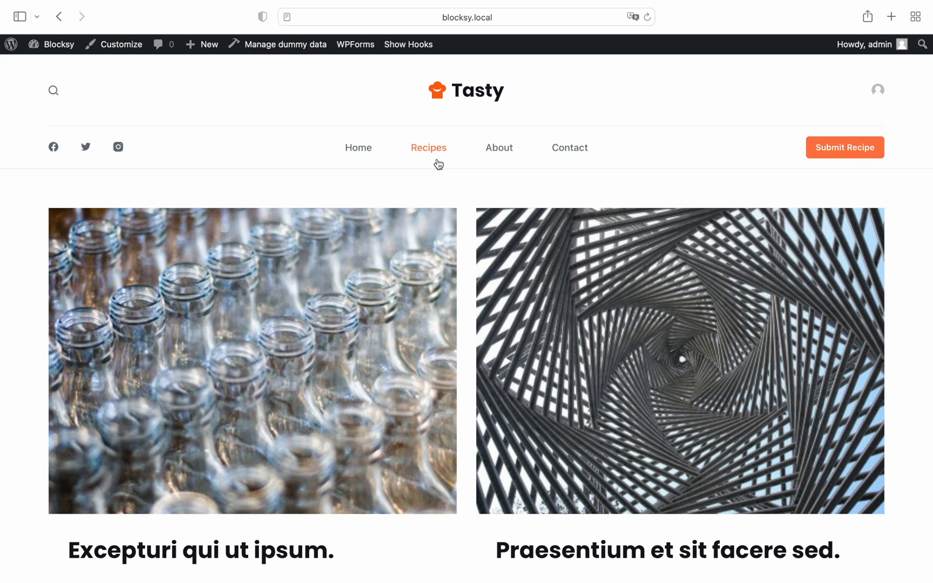
scroll(down, 3)
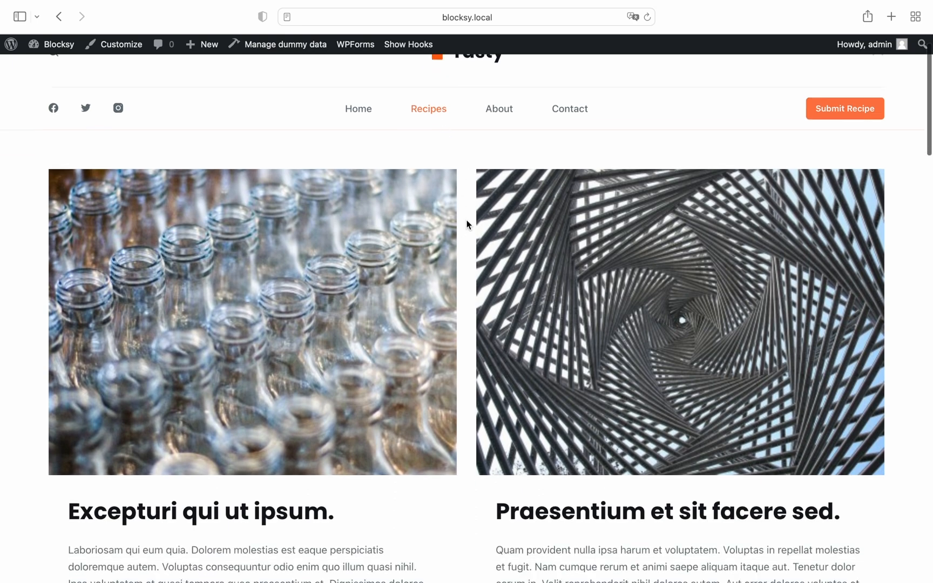
scroll(down, 3)
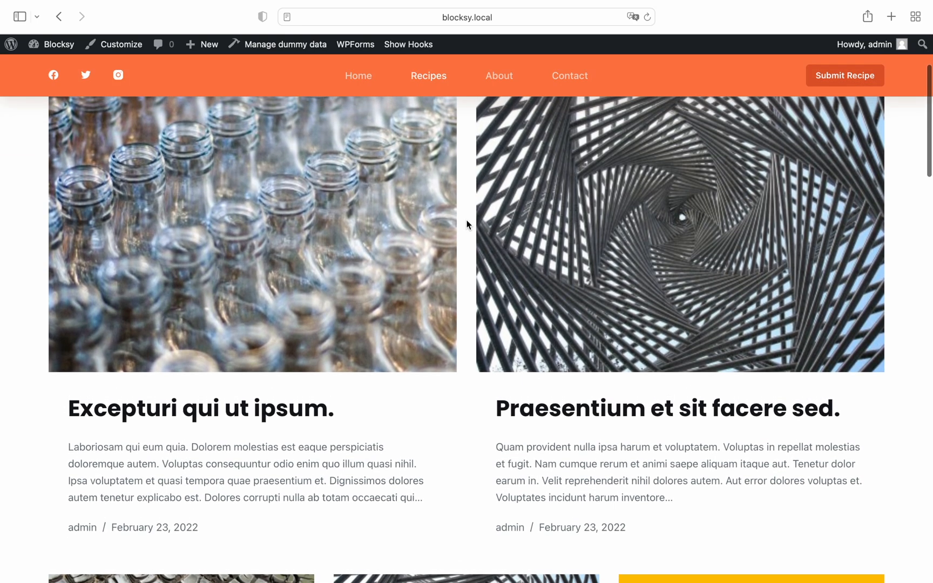
scroll(up, 3)
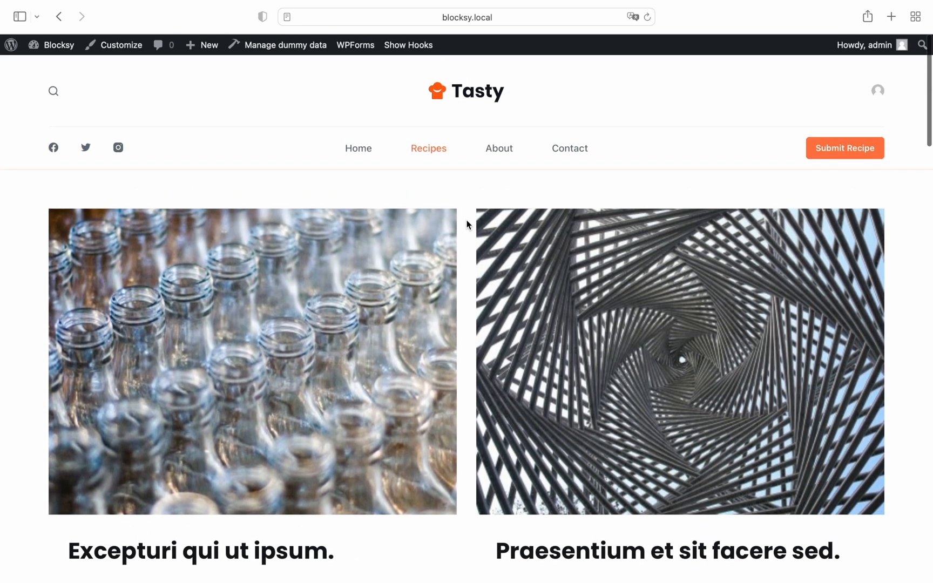
click(121, 45)
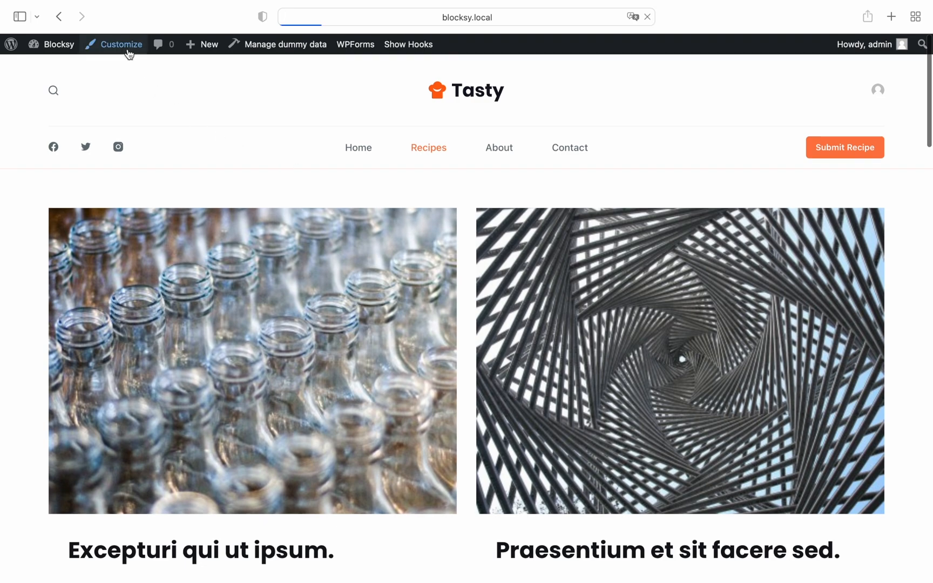
click(121, 44)
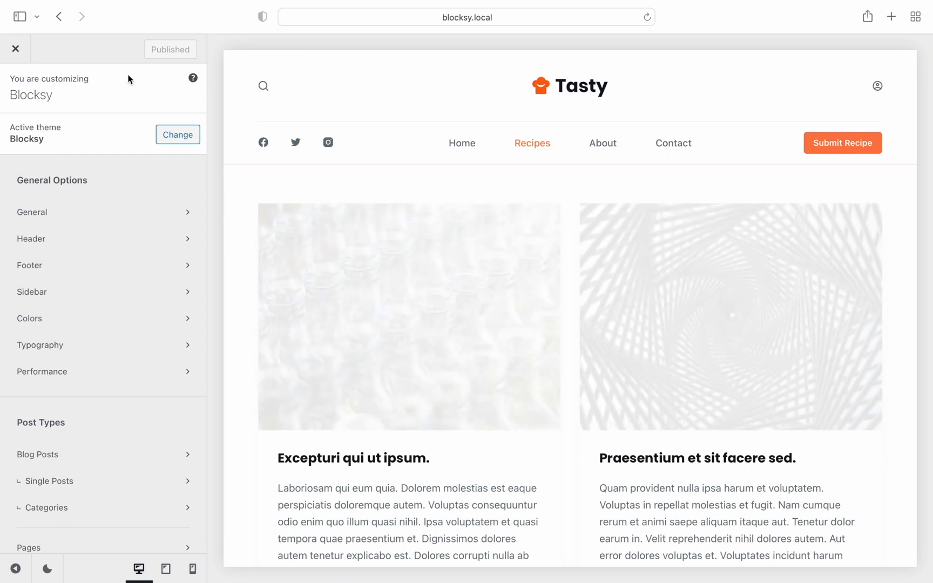
Step: Keep the Recipes archive title hidden, switch to a Grid card layout and go into Cards Options
scroll(down, 3)
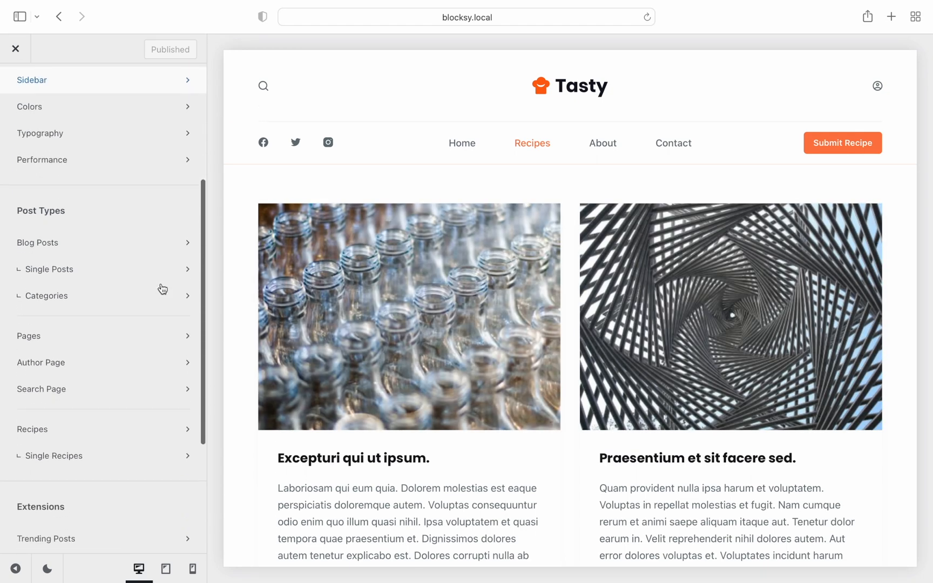
mouse_move(167, 427)
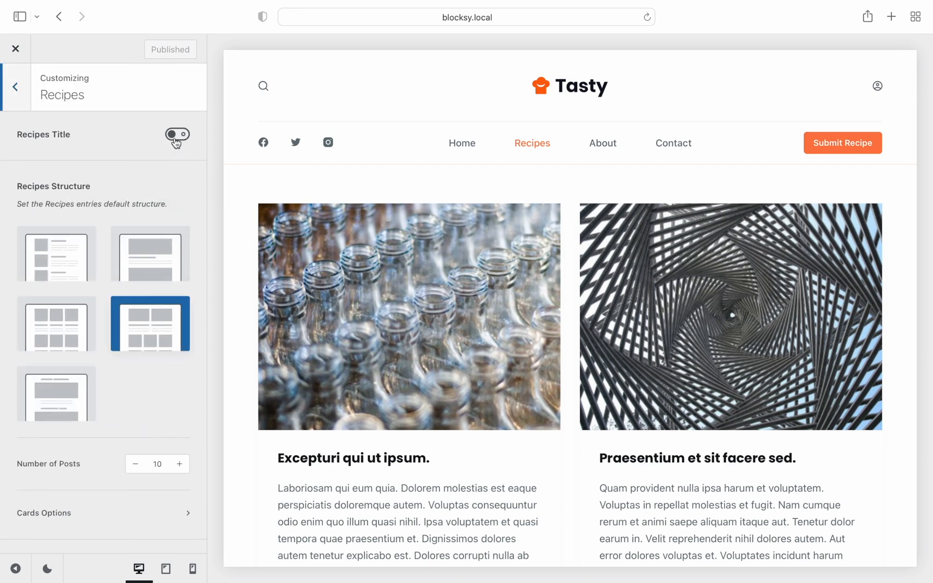
click(177, 134)
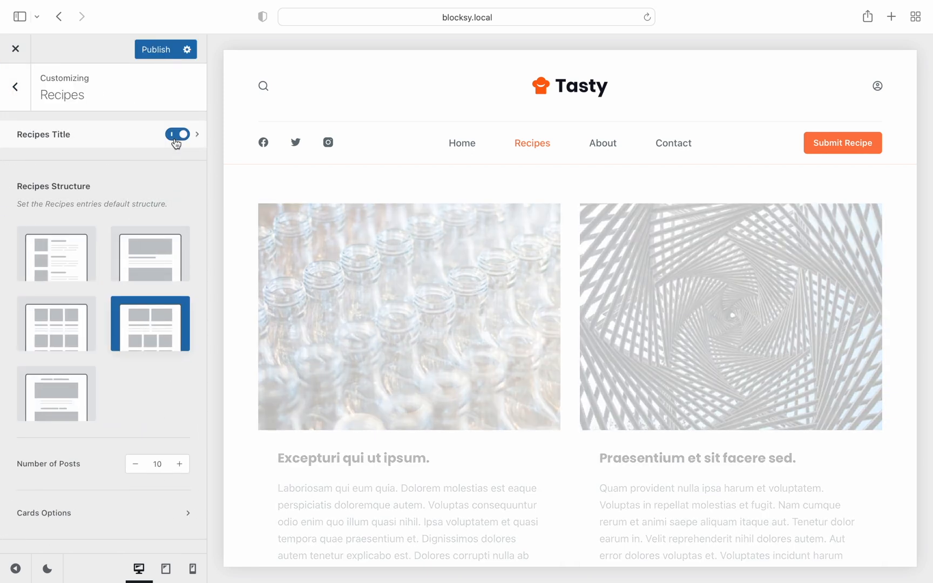
click(177, 133)
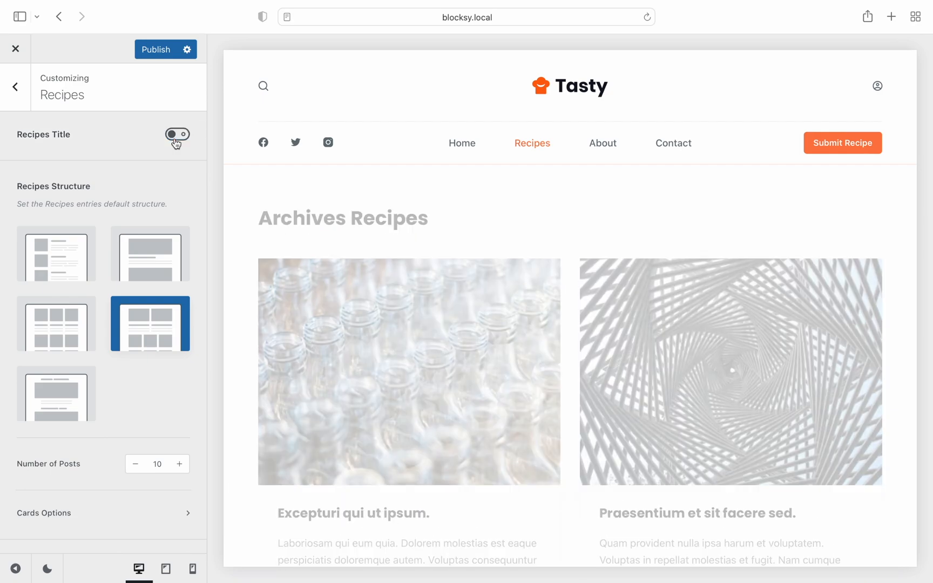
click(56, 293)
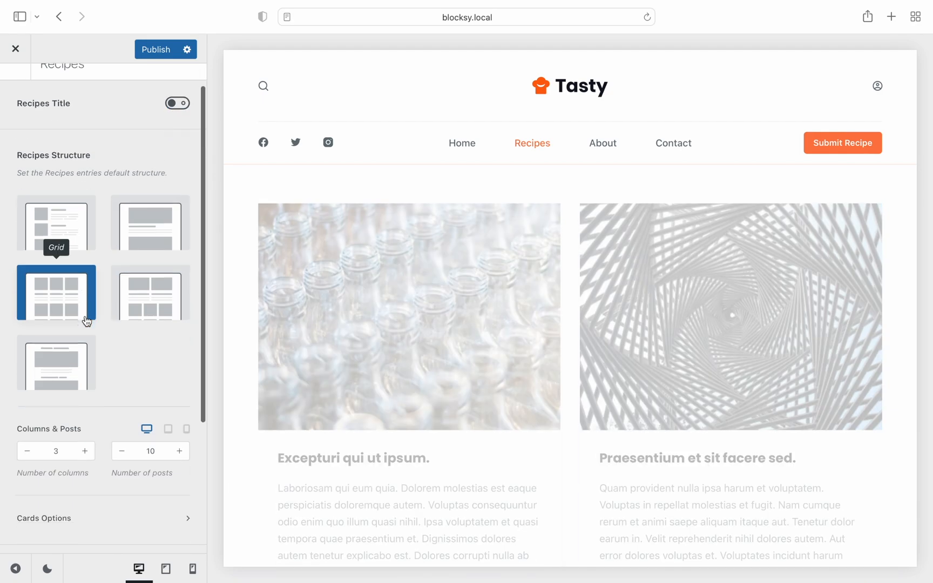
click(102, 517)
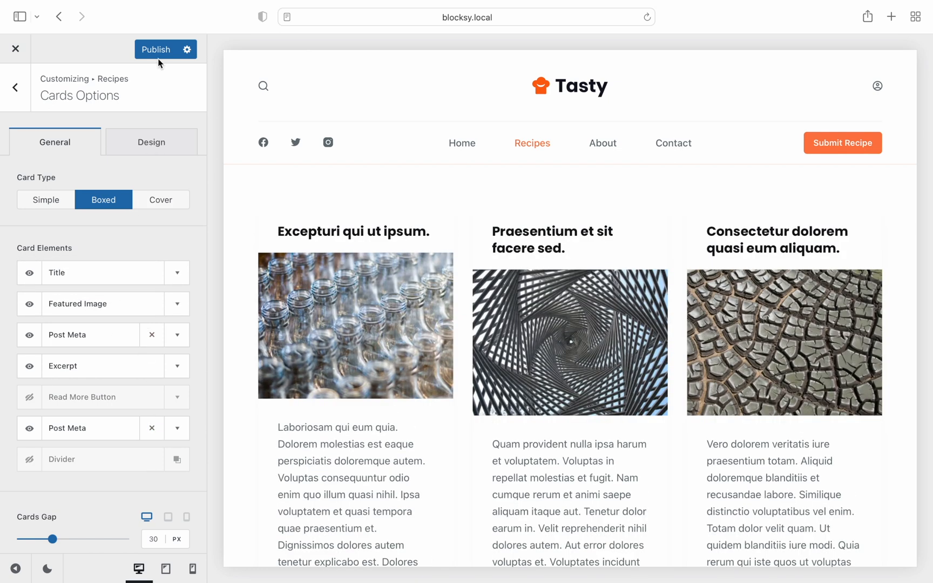
Step: Publish the Recipes archive layout and back out of Cards Options
click(155, 49)
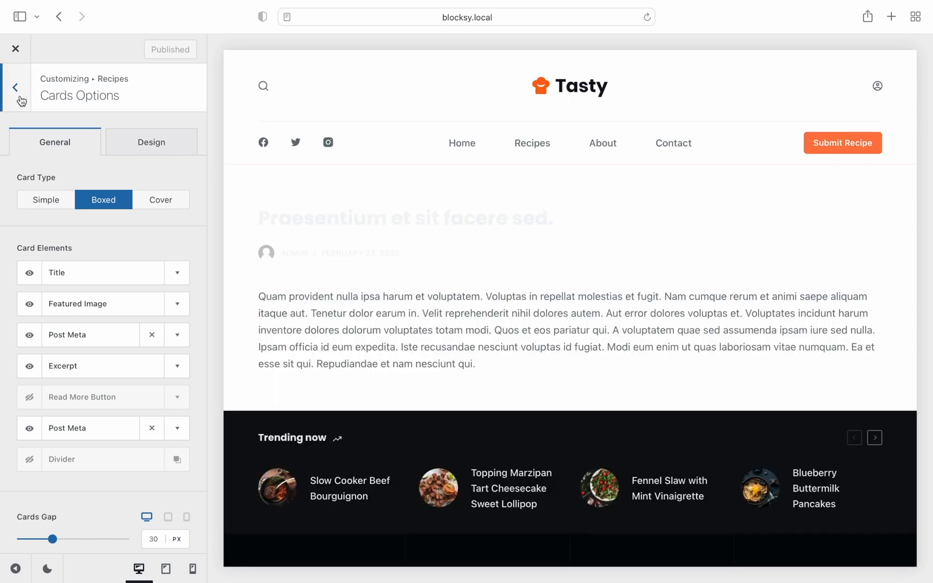
click(14, 86)
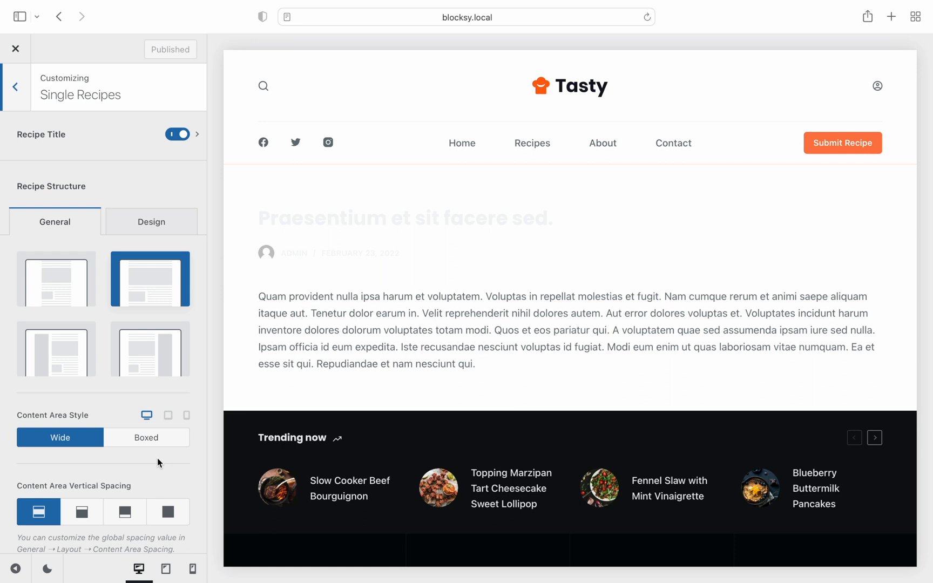
Step: Set the single recipe title to Type 2 hero and choose a Right Sidebar layout
click(196, 133)
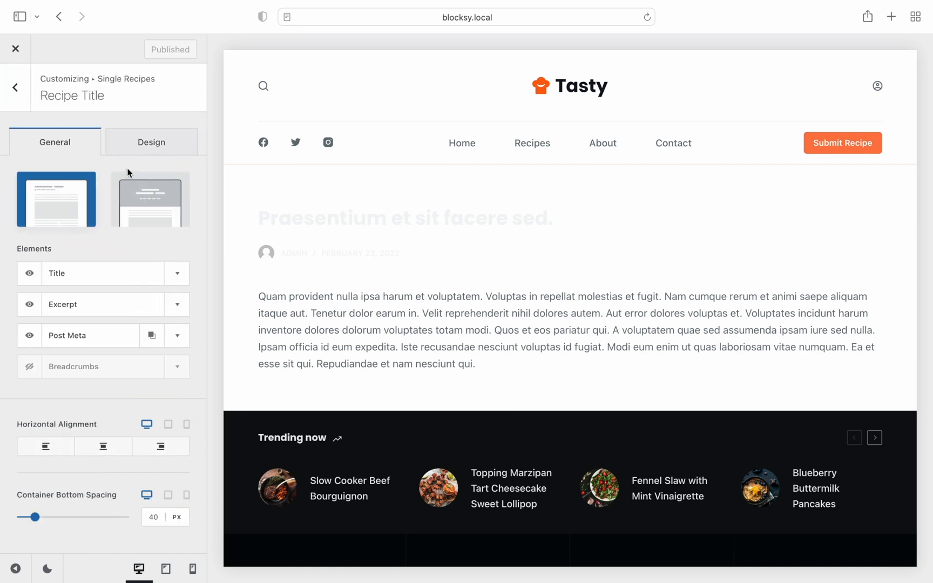
click(150, 200)
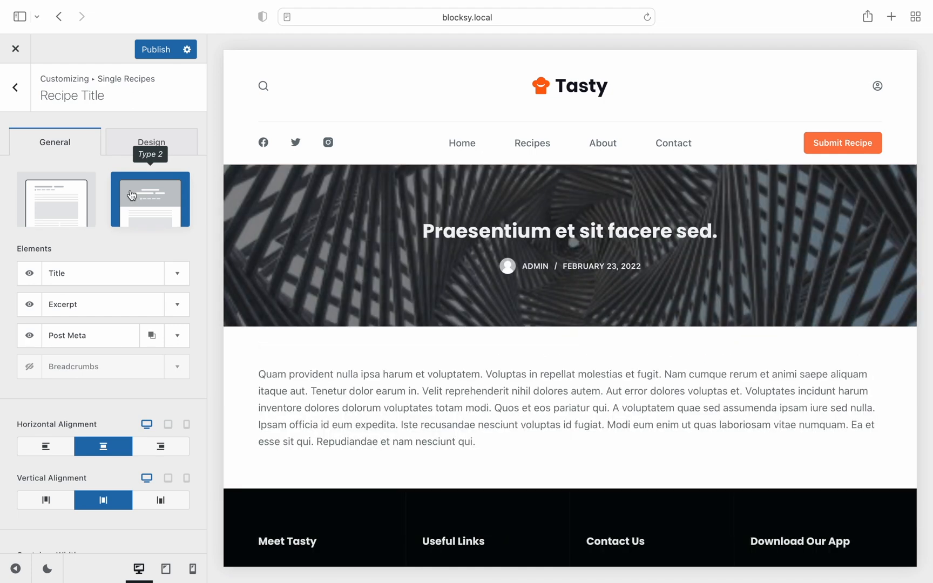
click(15, 86)
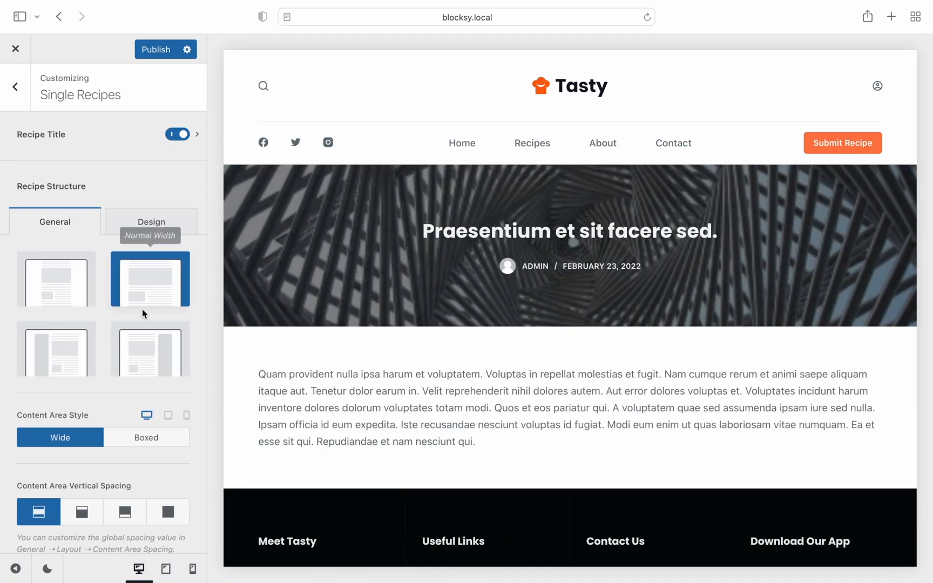
click(151, 350)
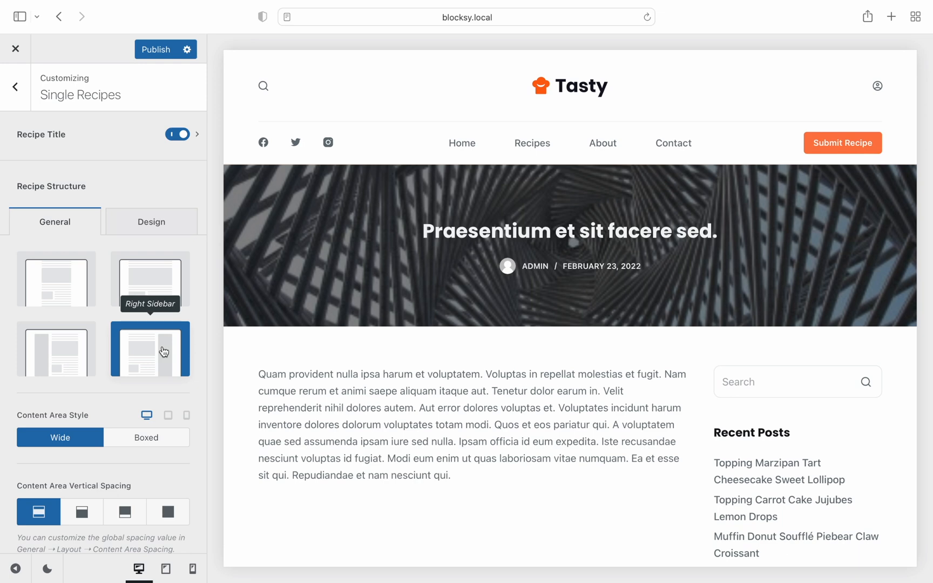
Step: Enable Share Box and Related Posts on single recipes and publish
scroll(down, 3)
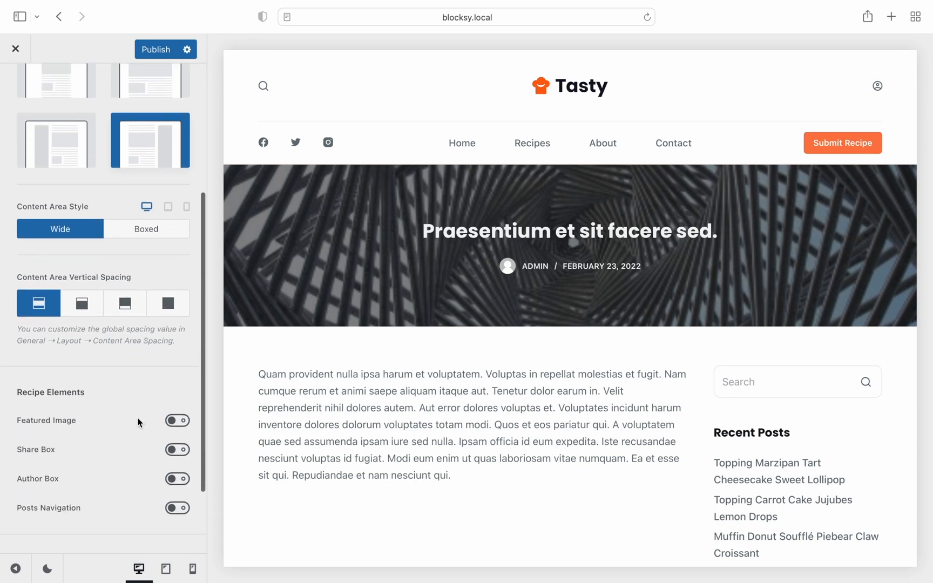
scroll(down, 3)
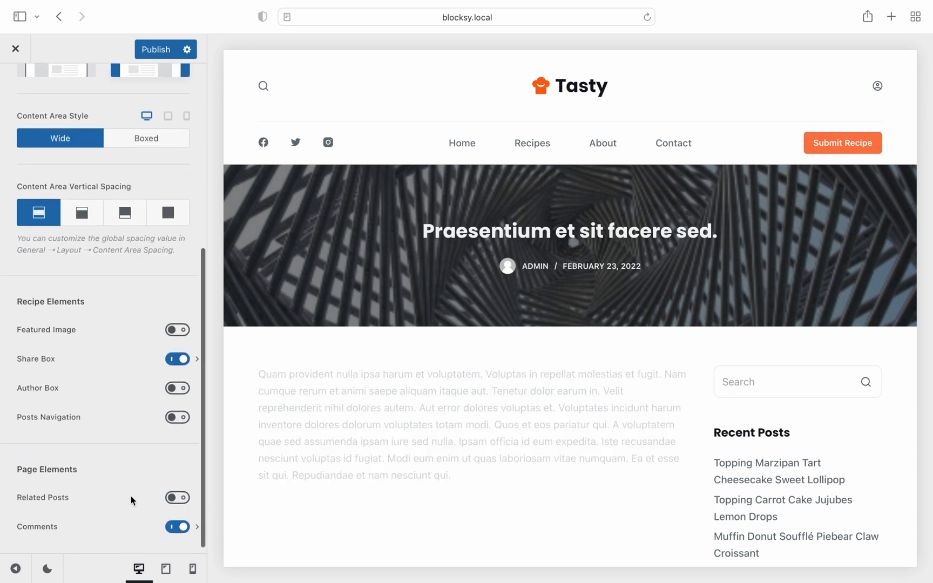
click(177, 498)
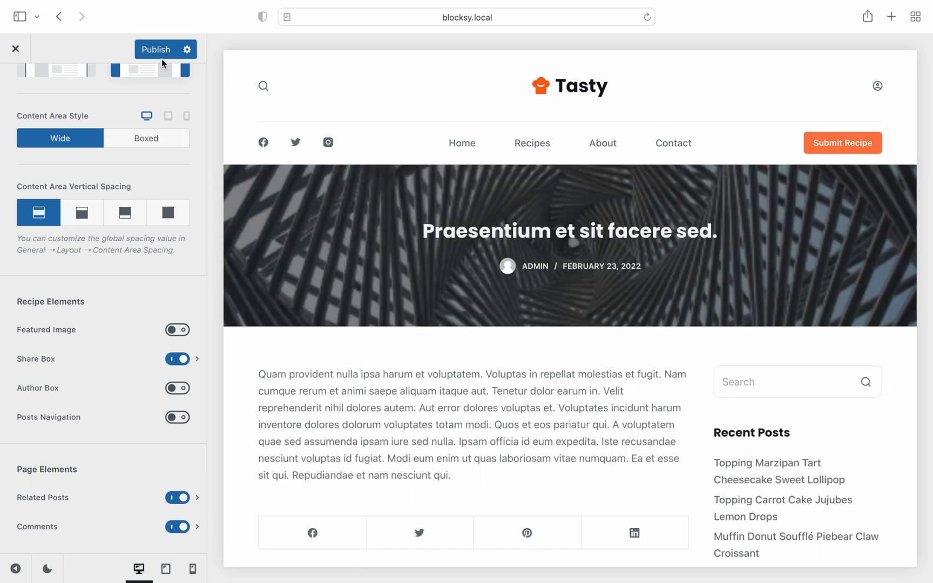
click(155, 48)
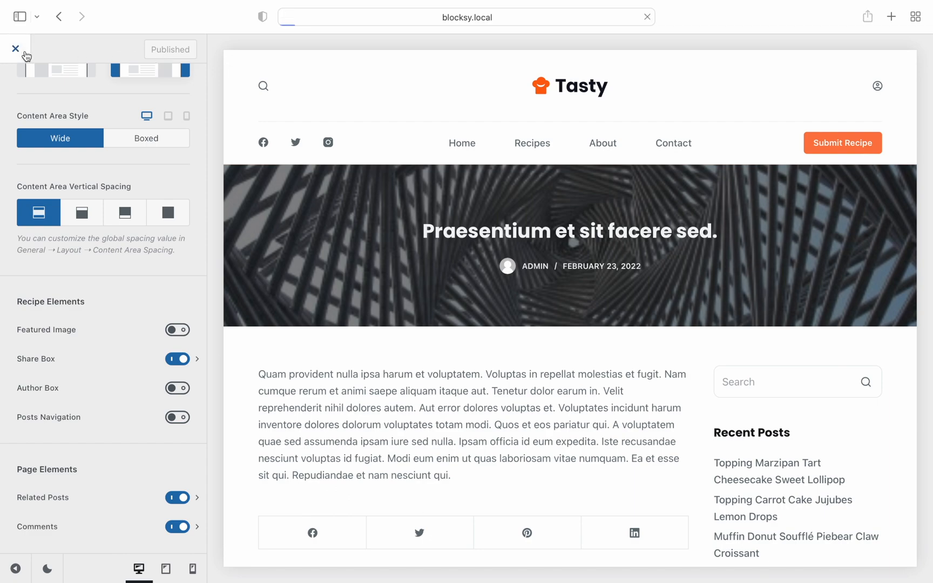
Step: Close the Customizer and scroll the live archive and recipe Excepturi qui ut ipsum down to Related Posts
click(16, 48)
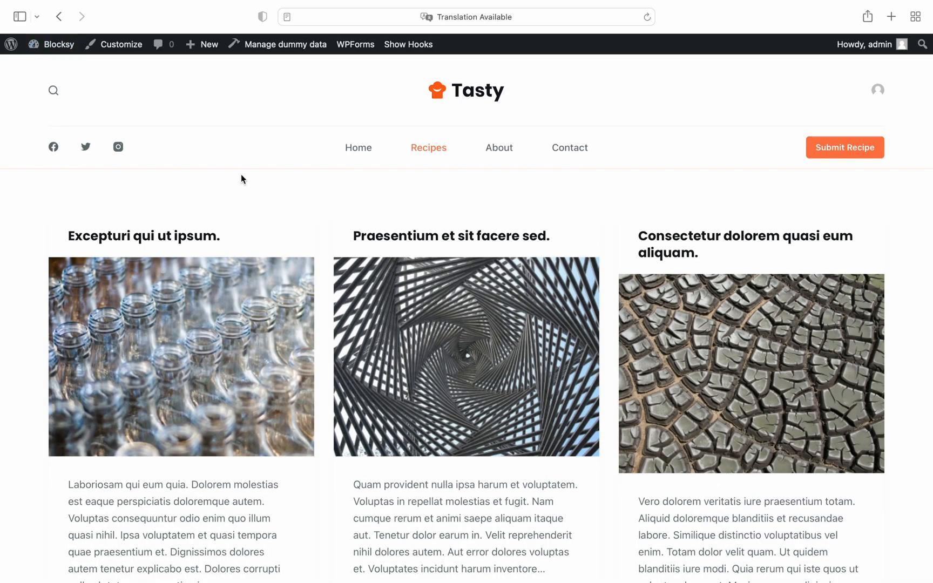
scroll(down, 3)
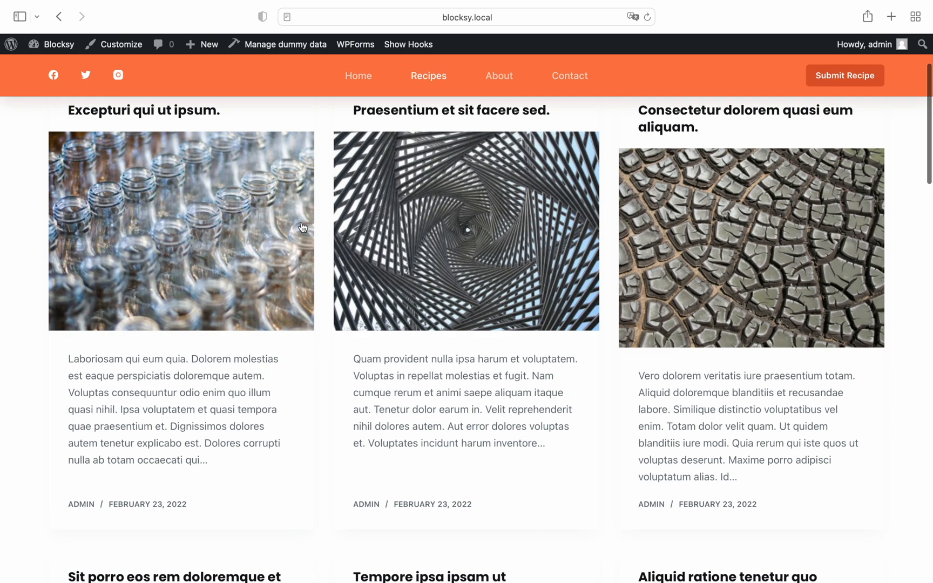
scroll(up, 3)
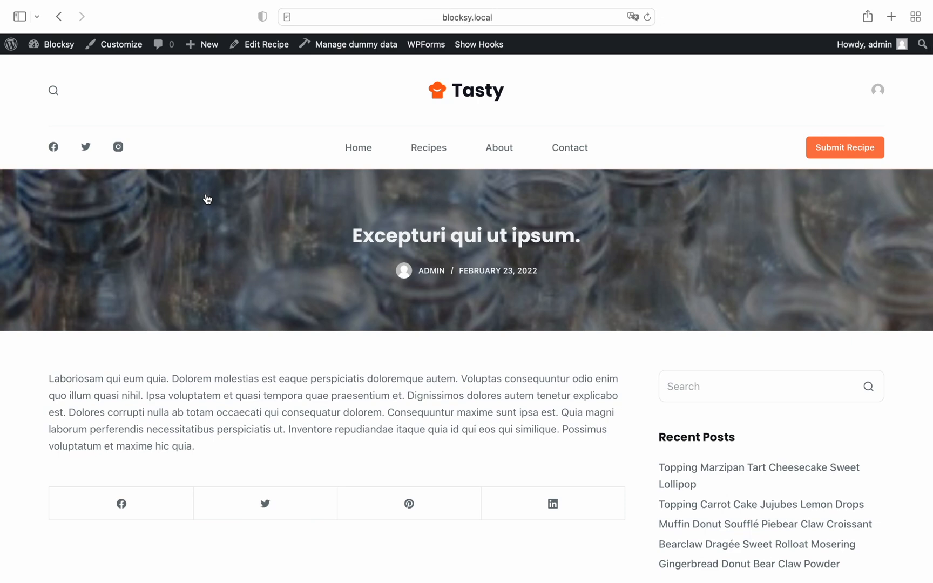
scroll(down, 3)
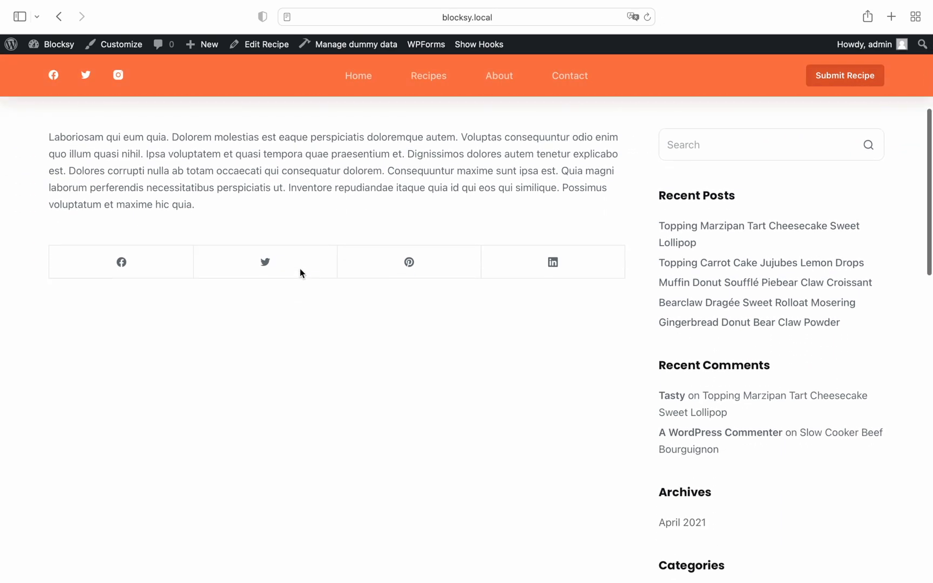
scroll(down, 3)
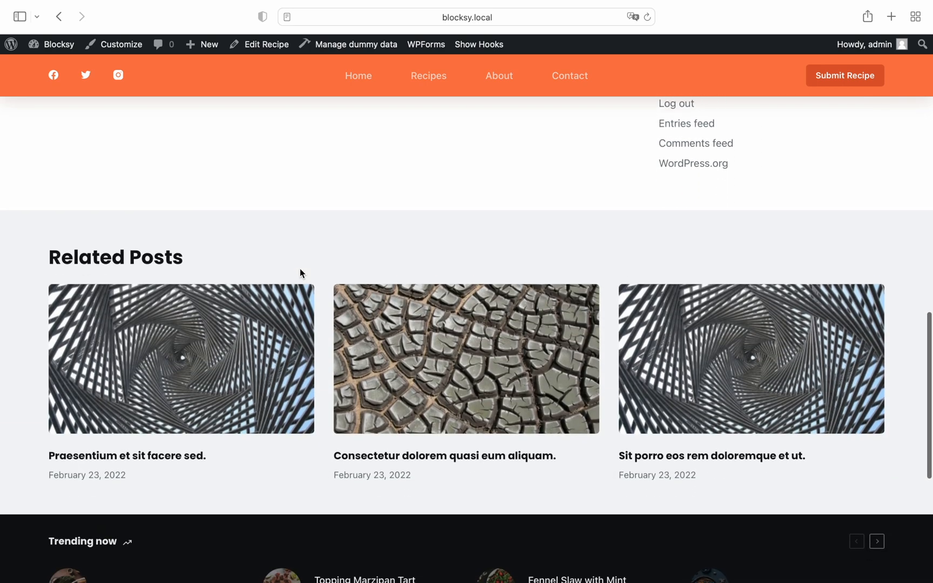
scroll(down, 3)
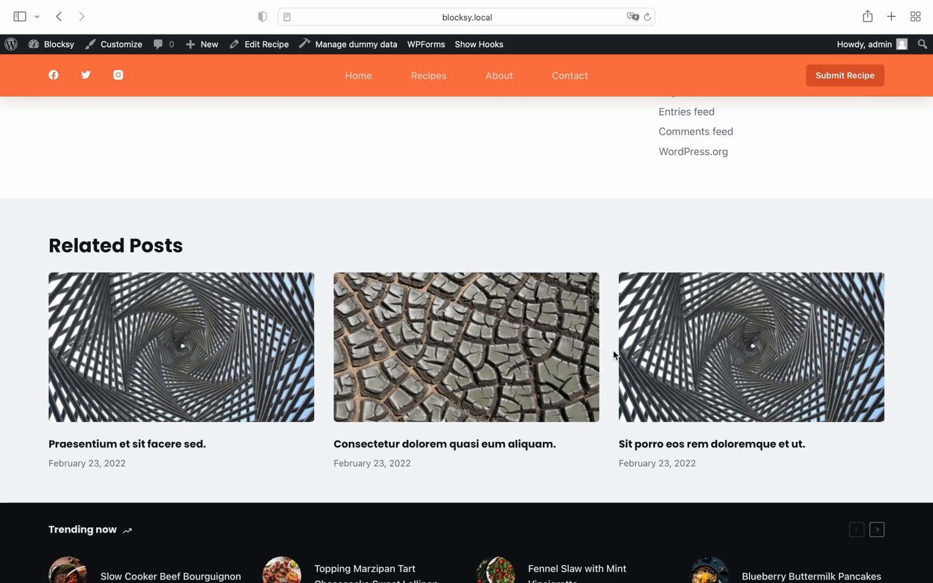
mouse_move(610, 346)
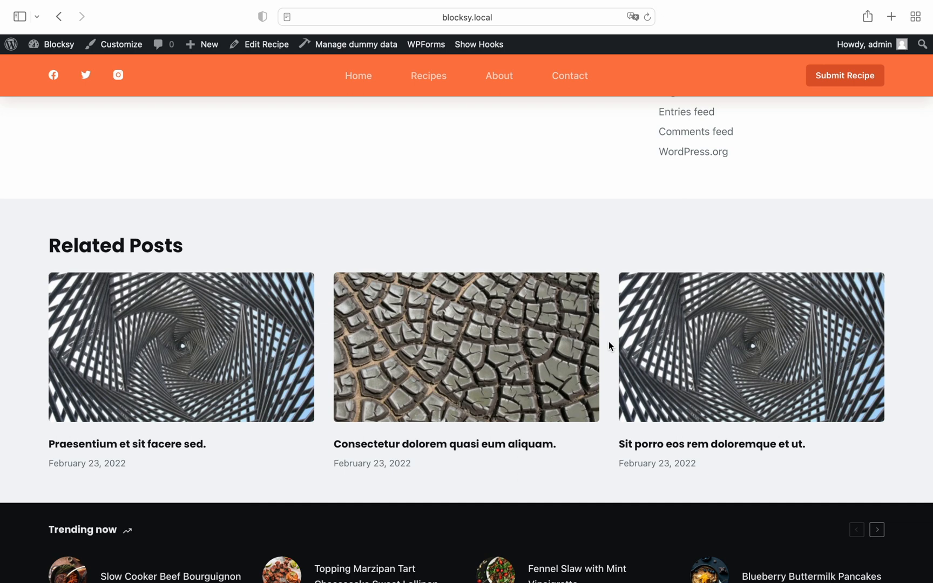
mouse_move(60, 44)
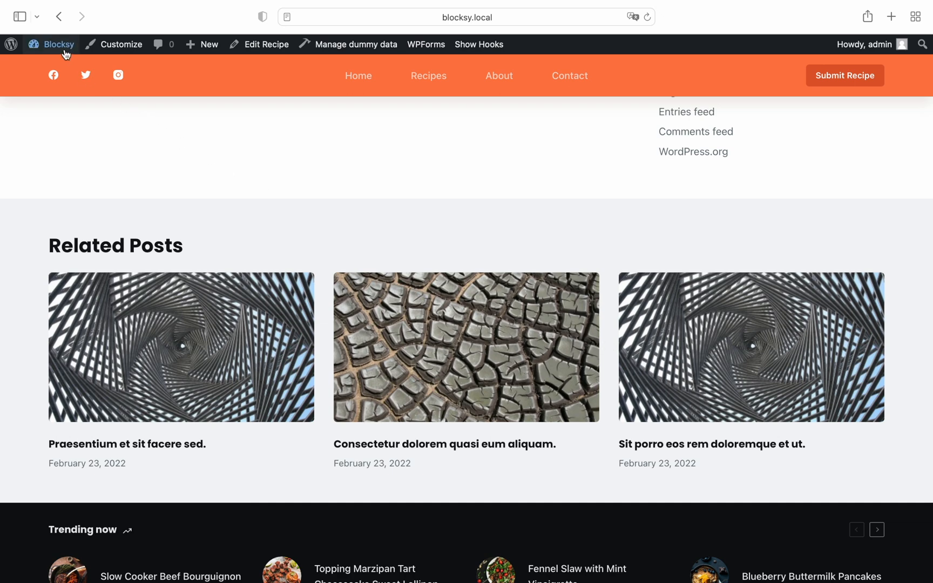
Step: In Blocksy's Pro Extensions list, activate Post Types Extra
click(59, 44)
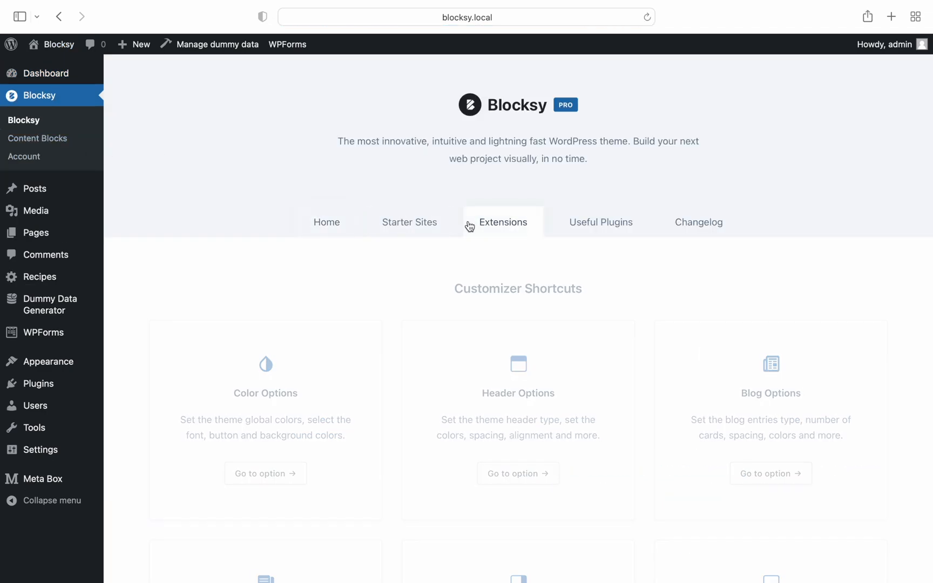
click(503, 223)
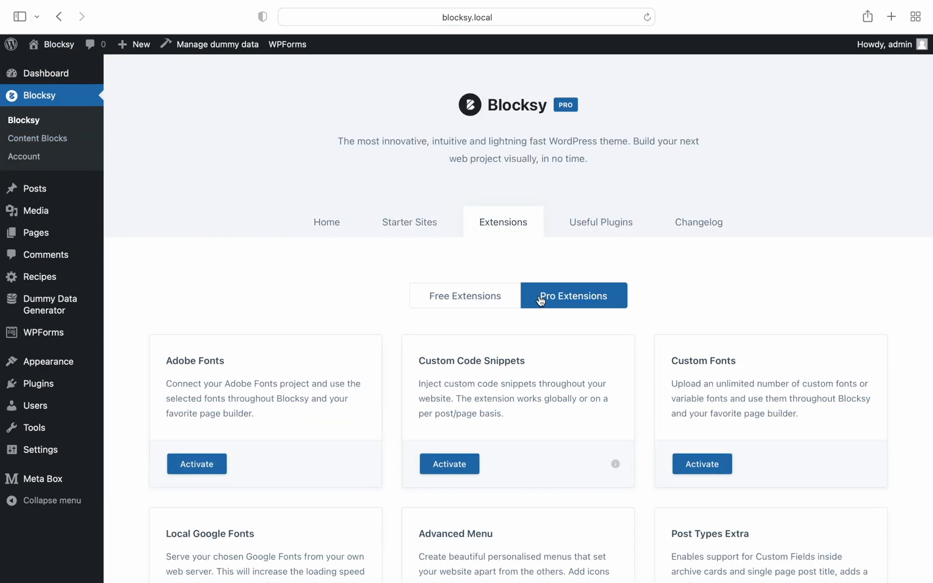
scroll(down, 3)
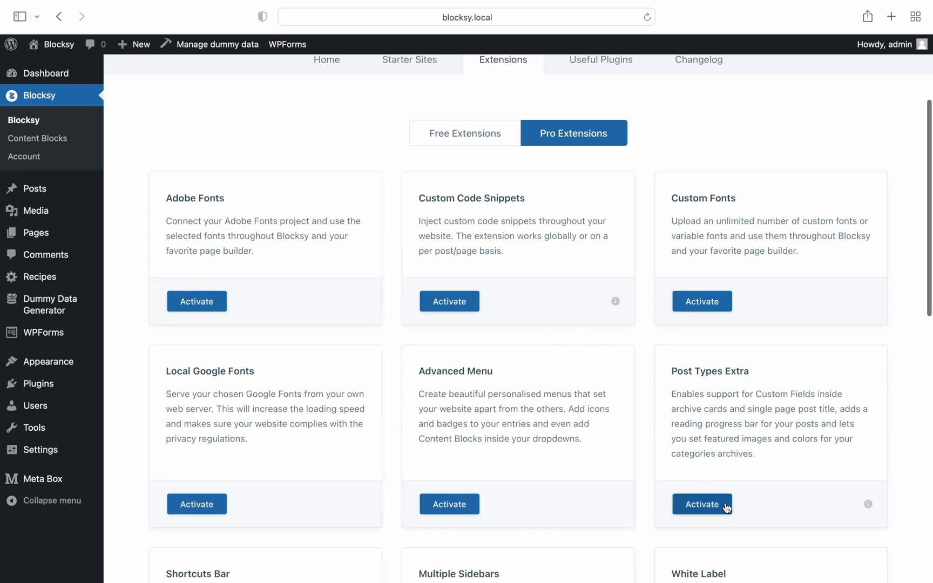
click(702, 504)
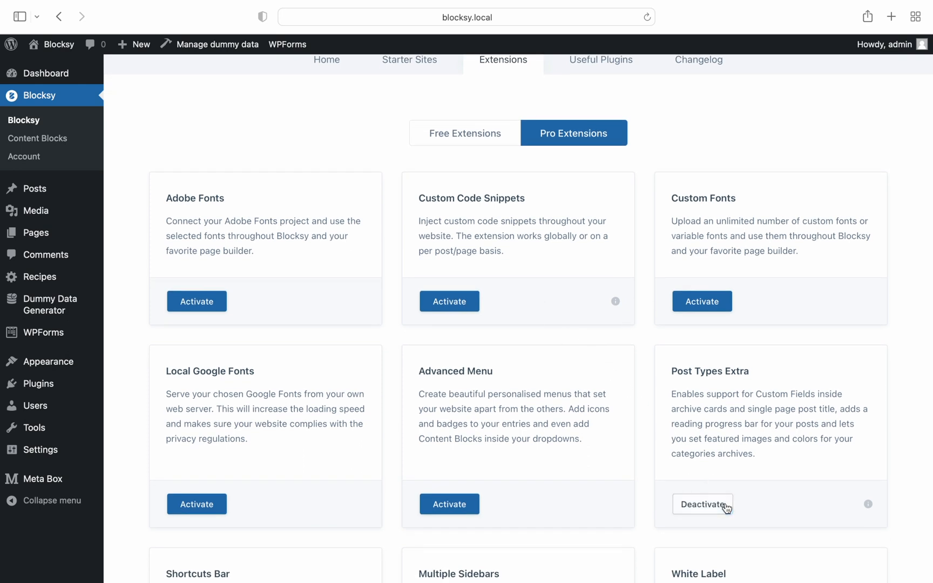
mouse_move(767, 506)
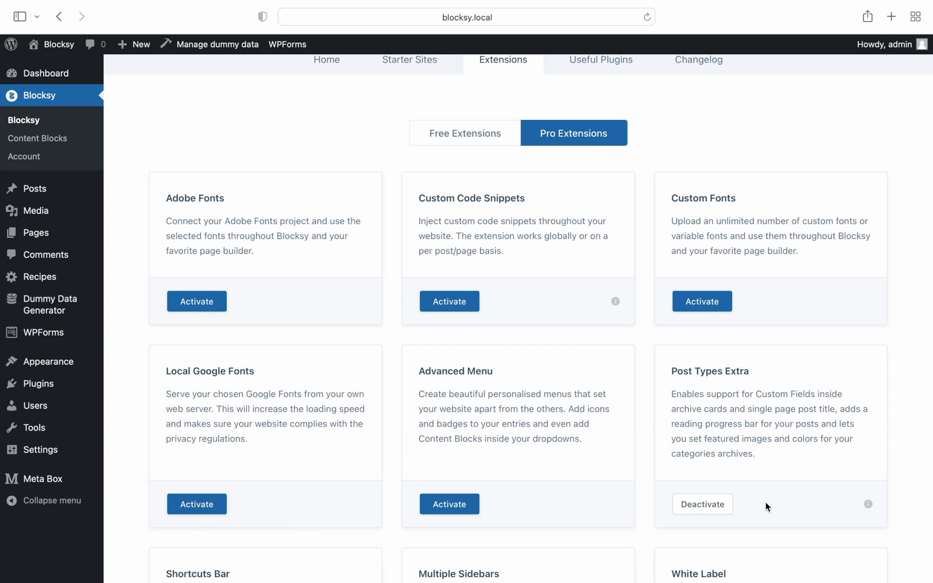